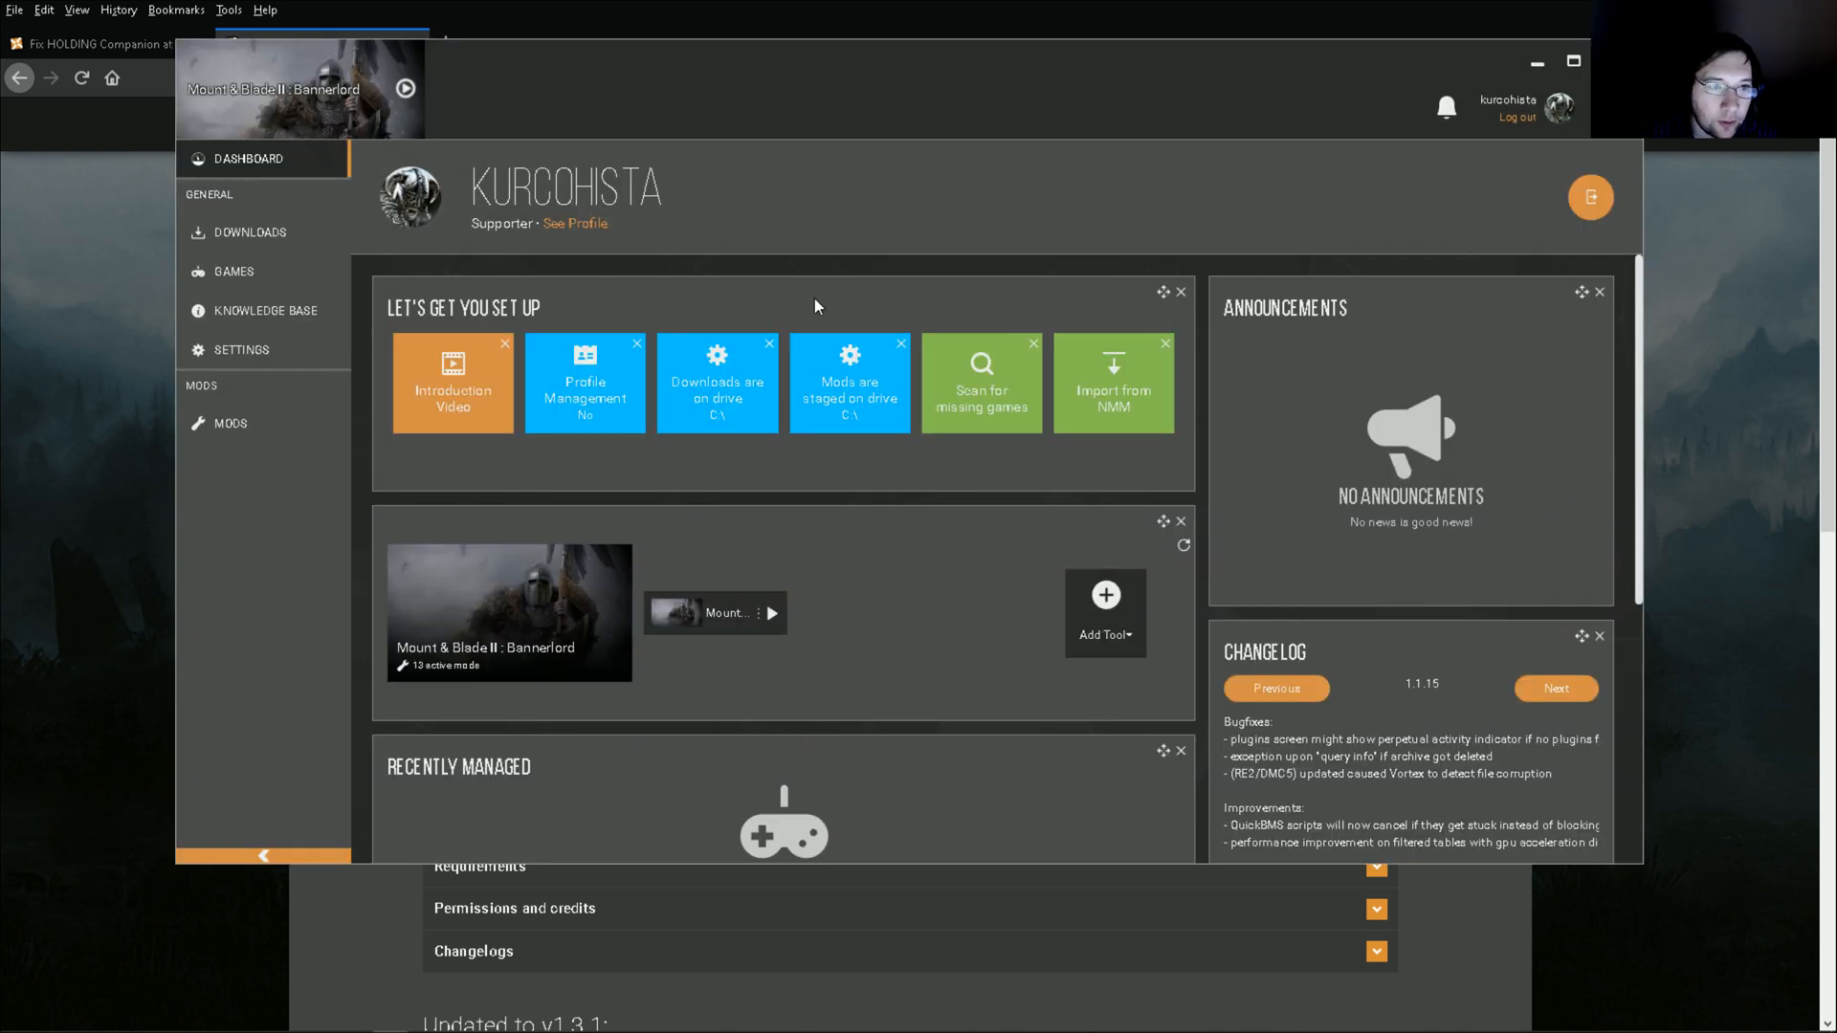
mouse_move(732, 218)
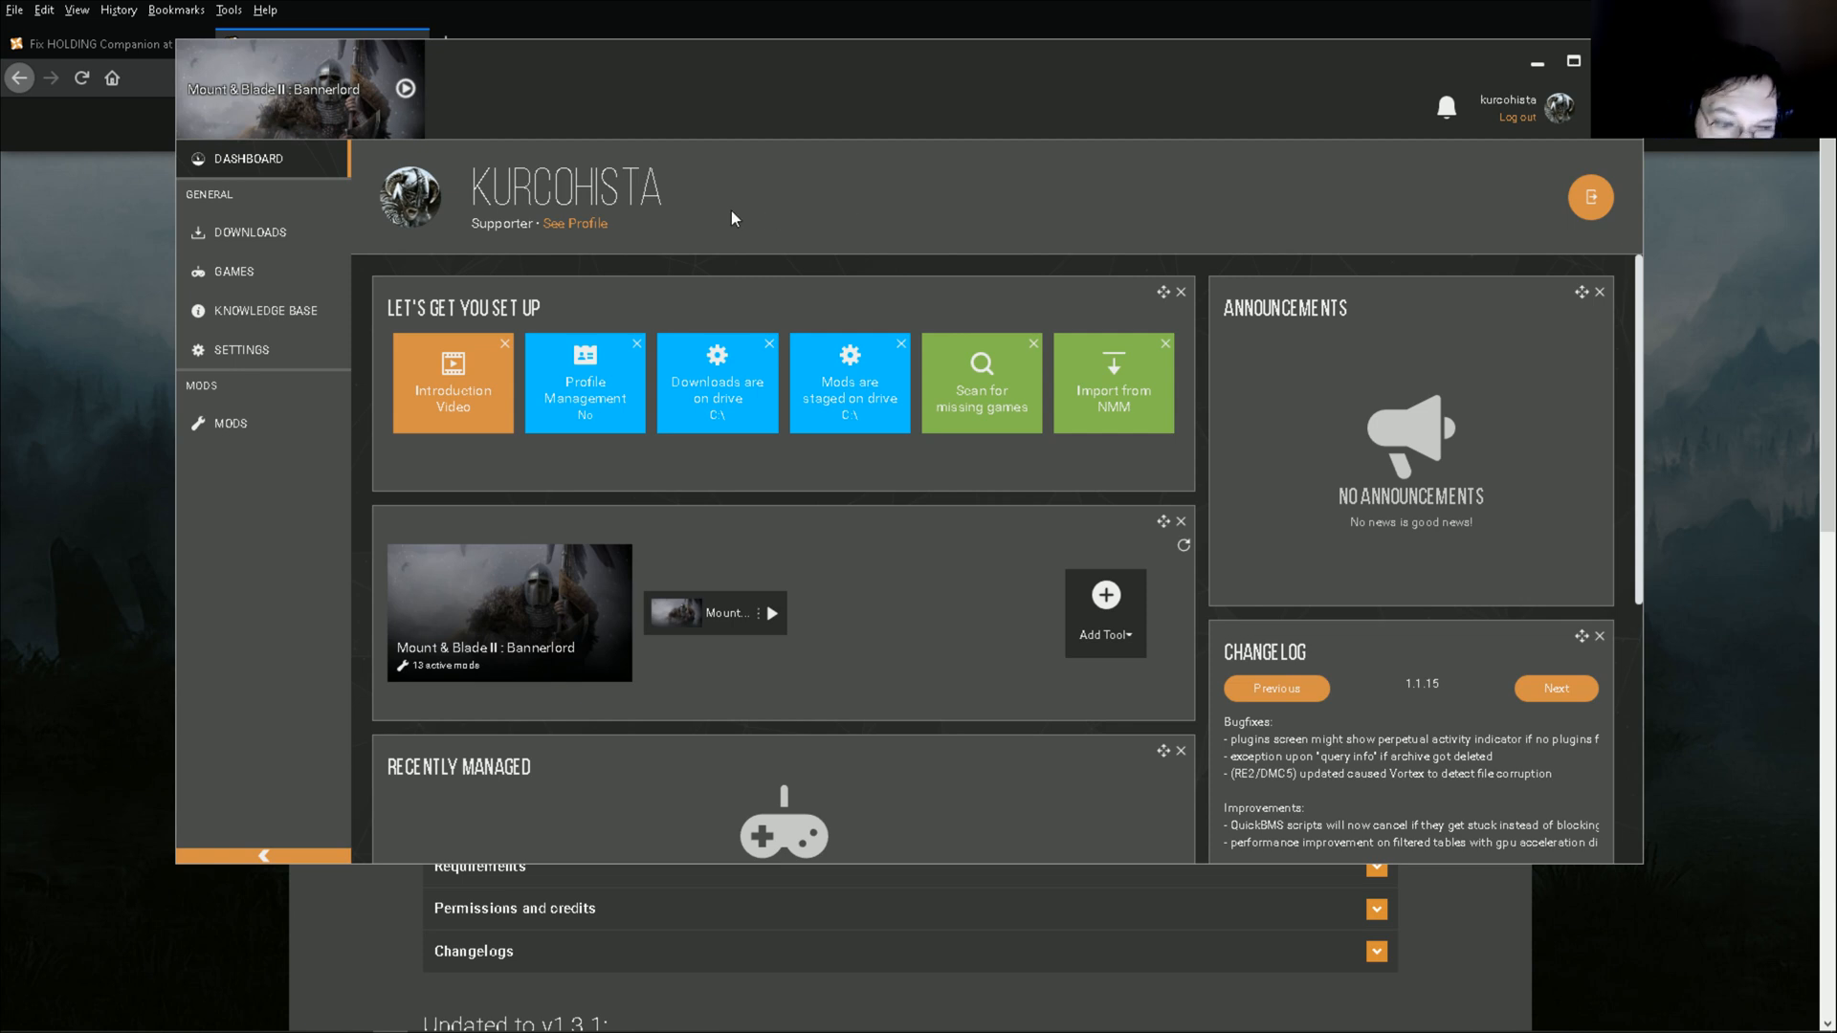
mouse_move(1366, 209)
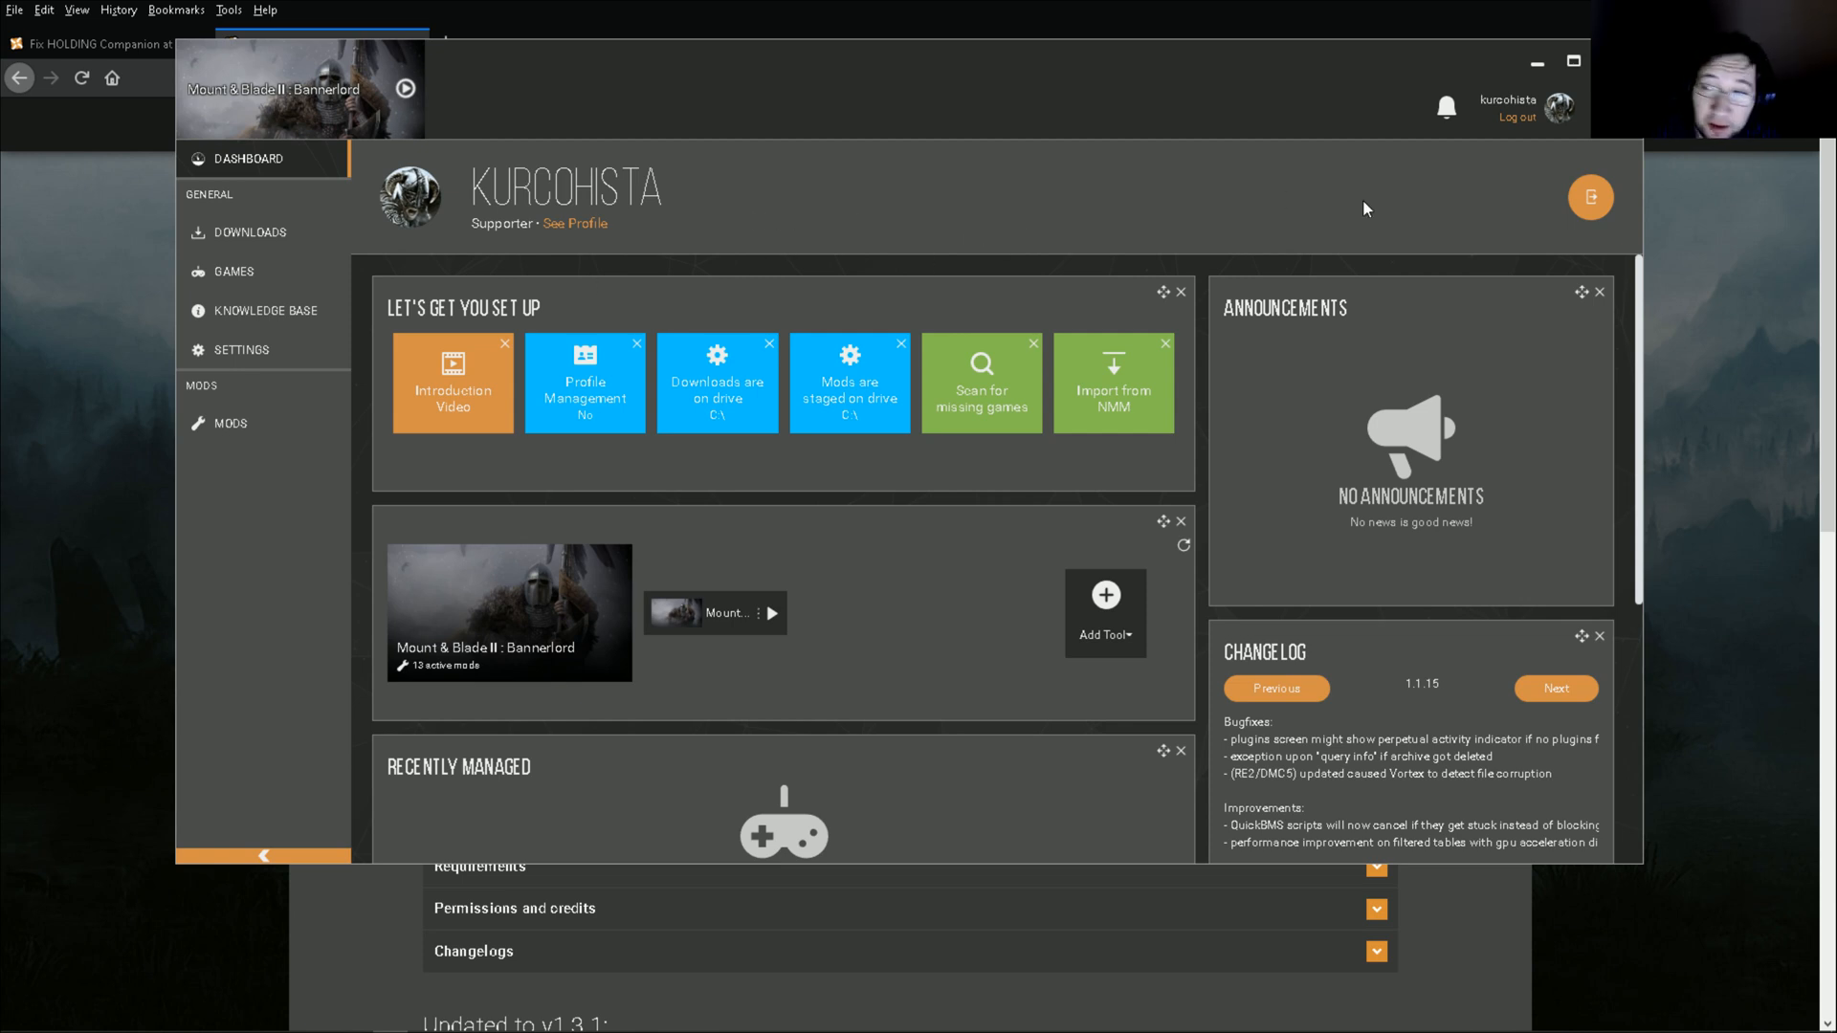
mouse_move(714, 242)
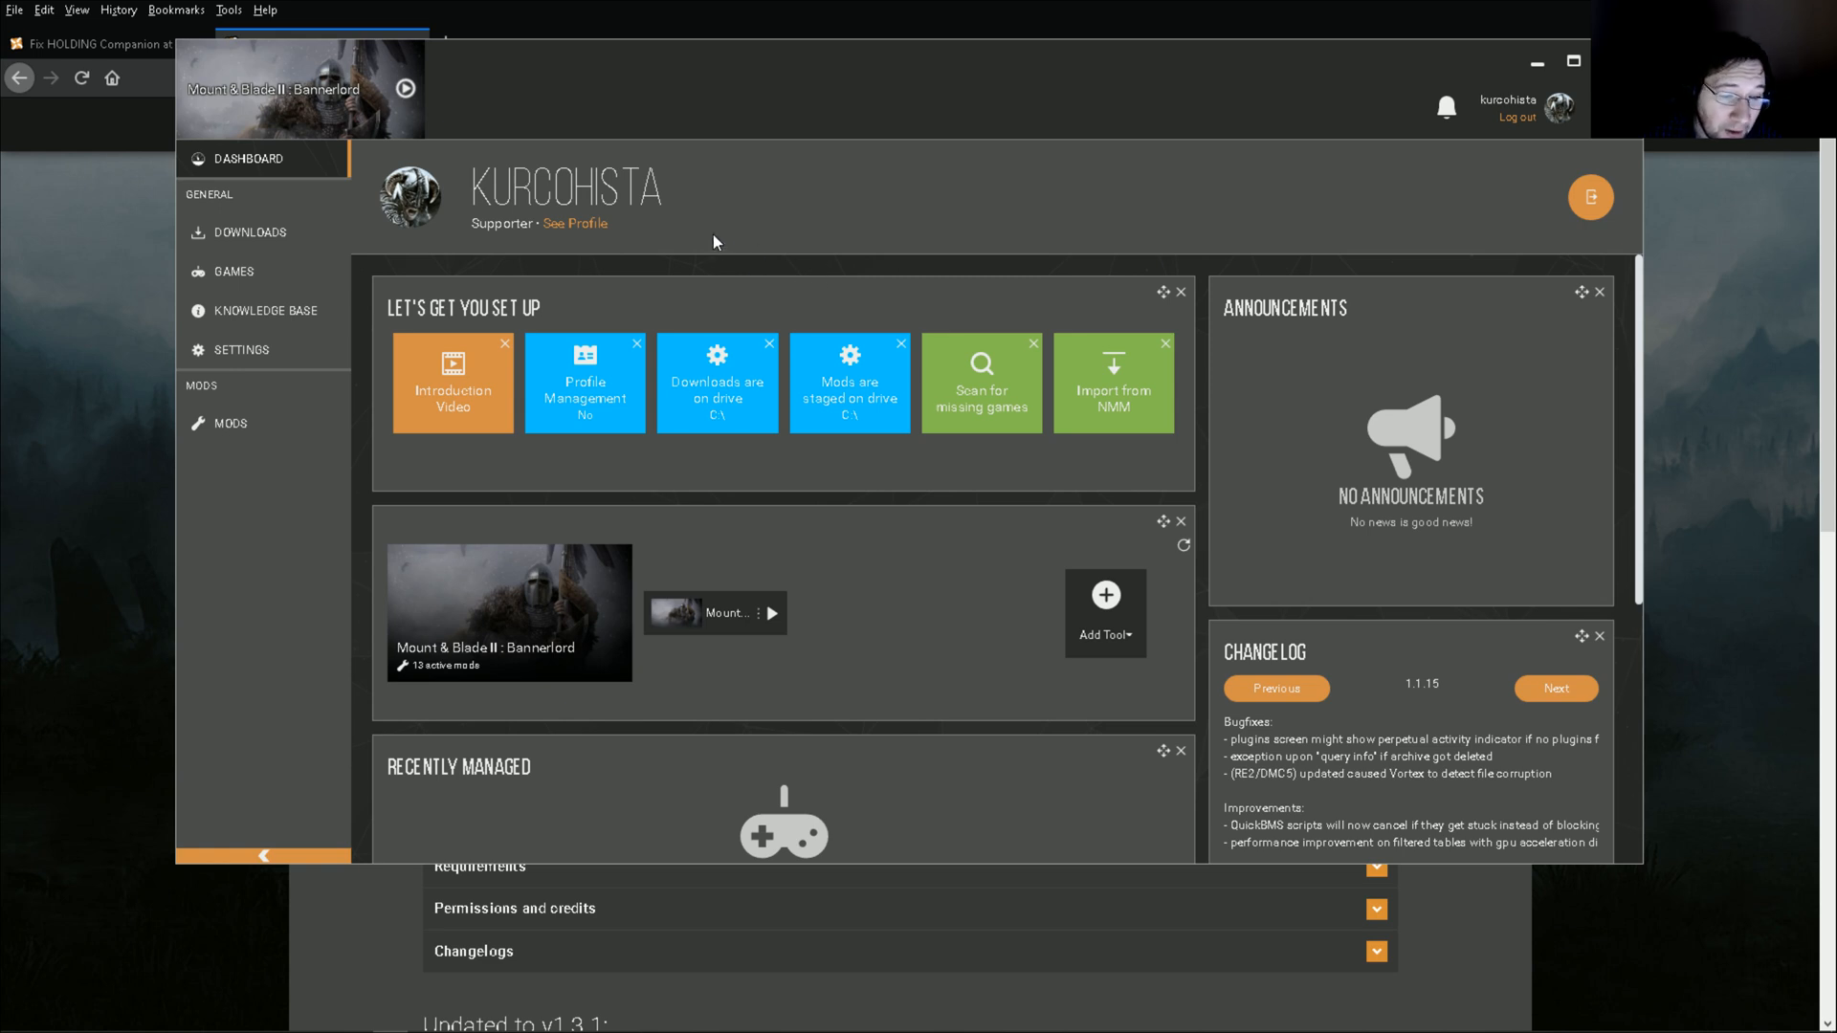
mouse_move(756, 240)
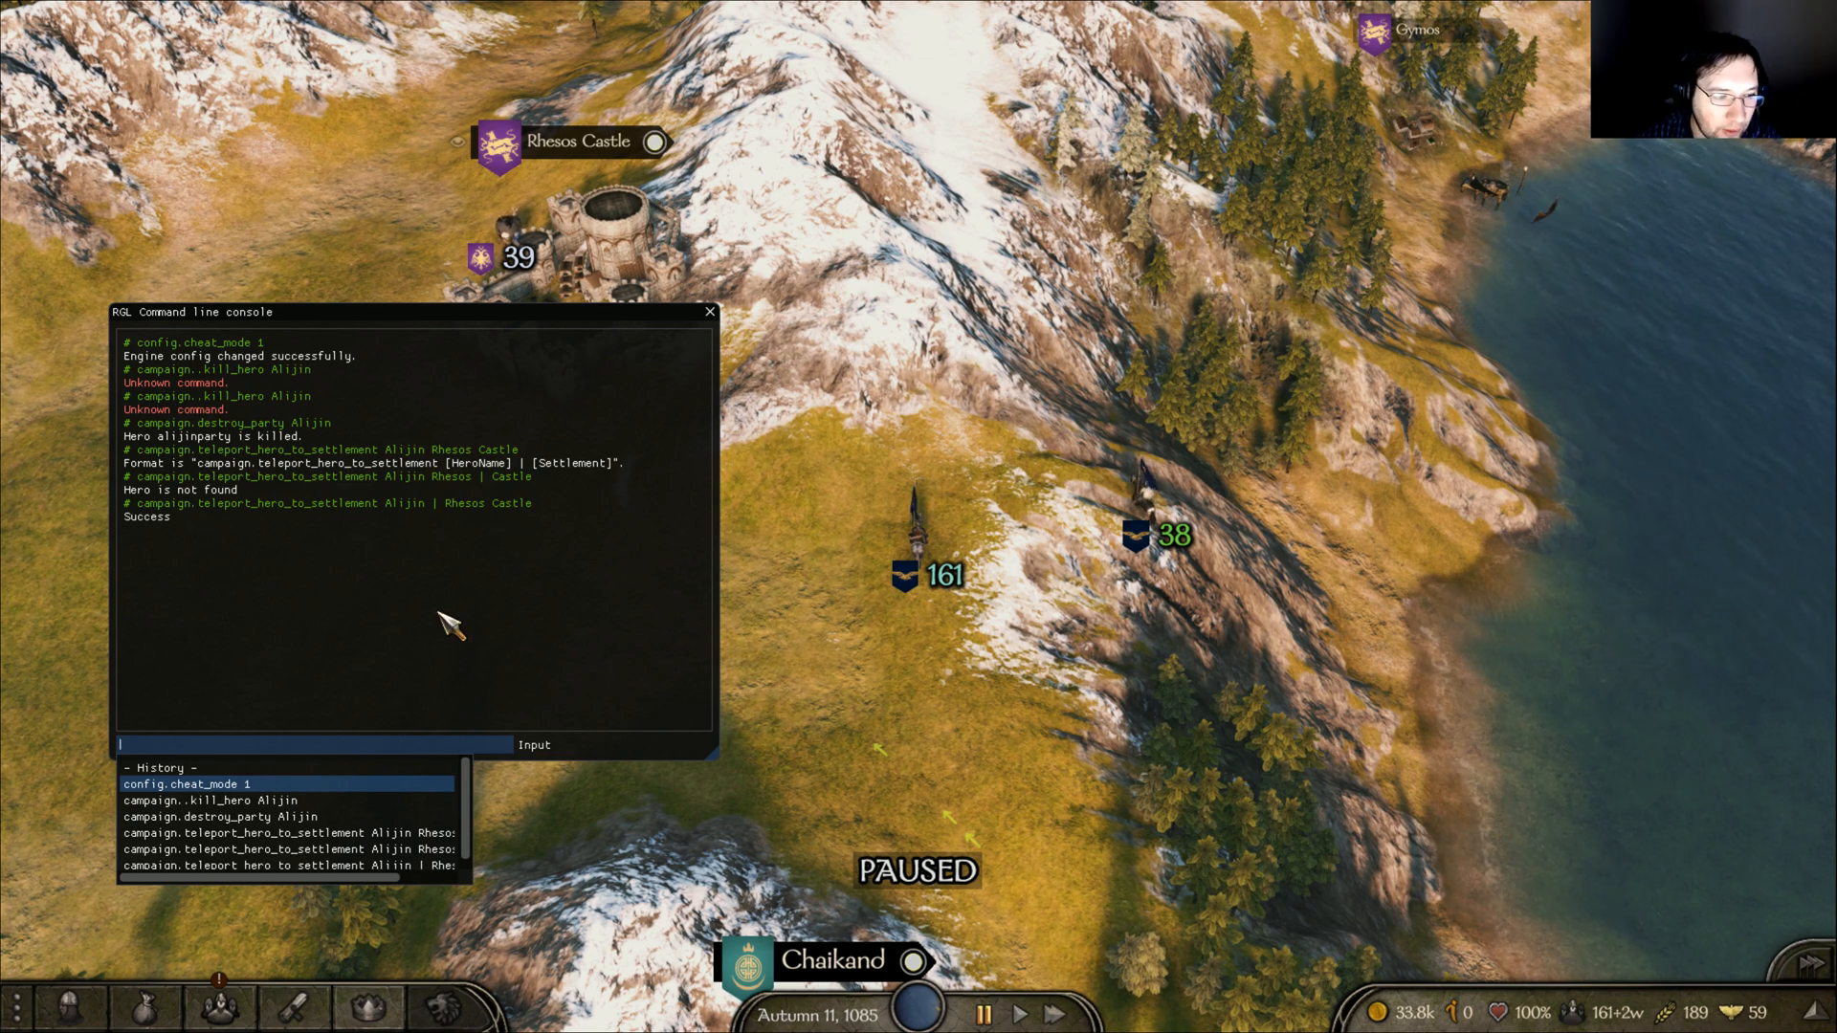
Rerun config.cheat_mode 1 from console history, then recall campaign.destroy_party Alijin.
click(206, 784)
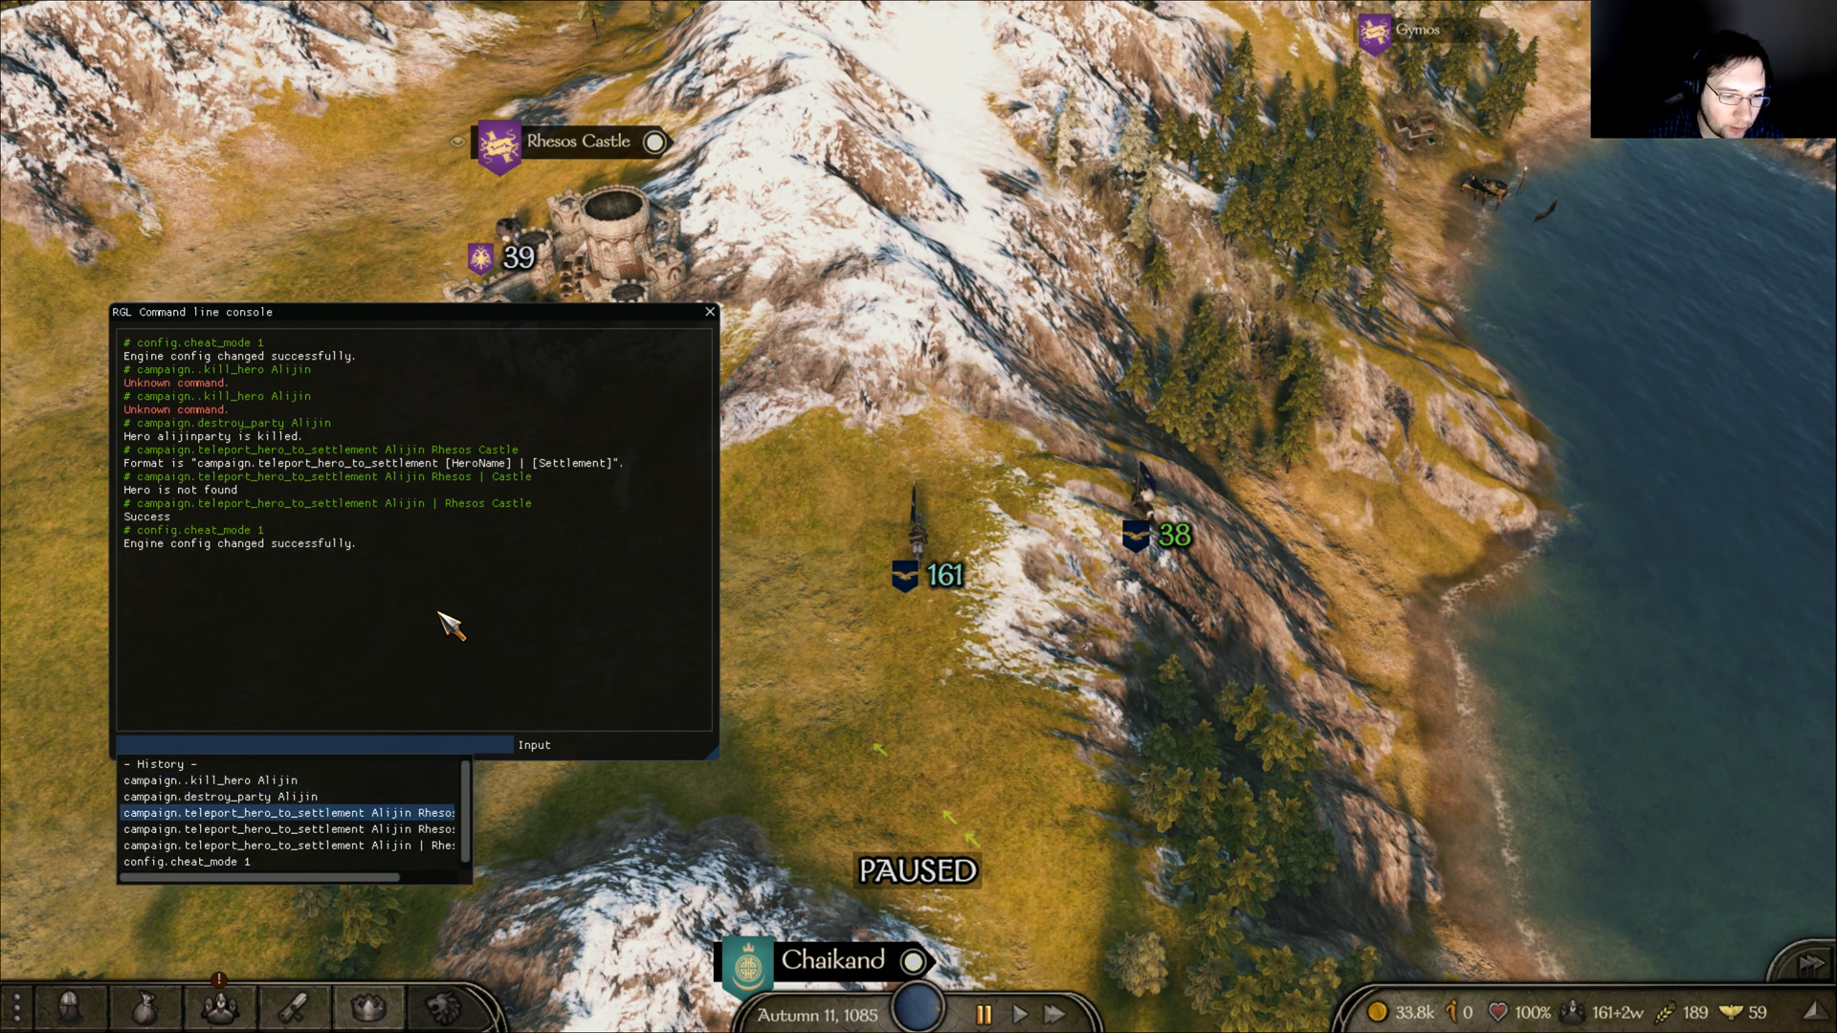
click(281, 794)
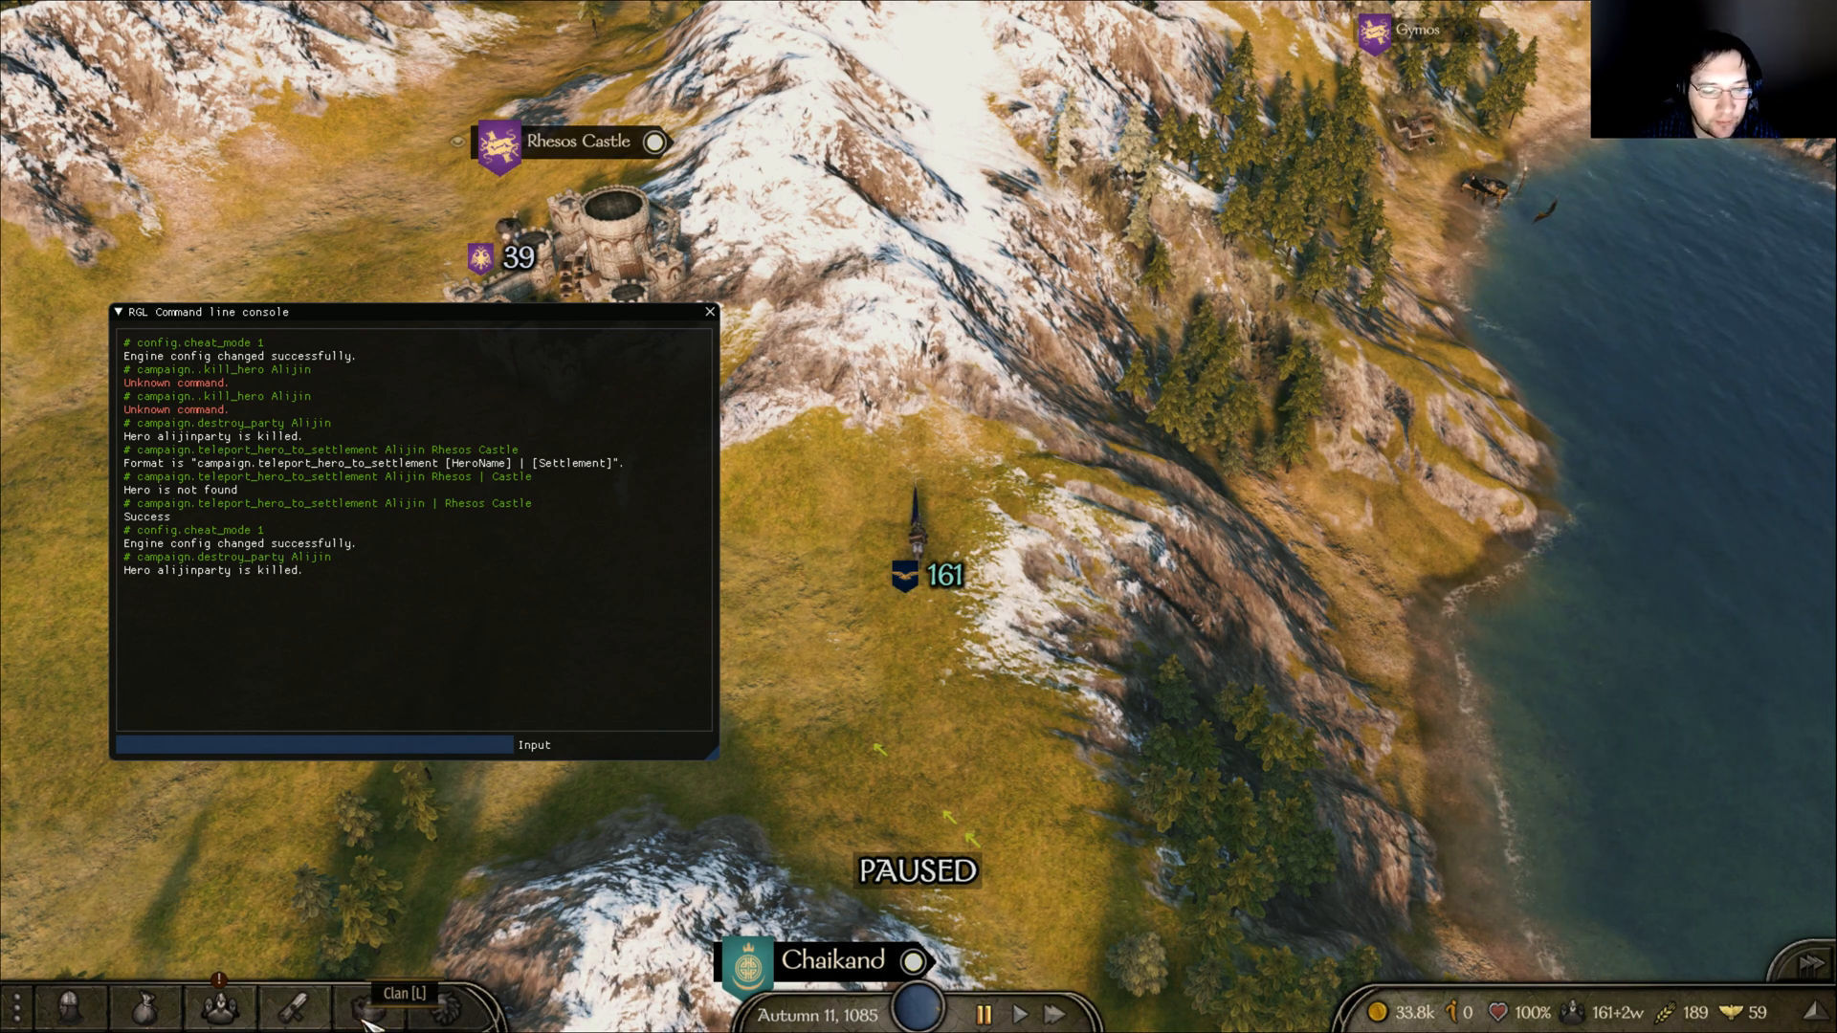
Run campaign.destroy_party Alijin so his party vanishes from the map.
click(366, 1007)
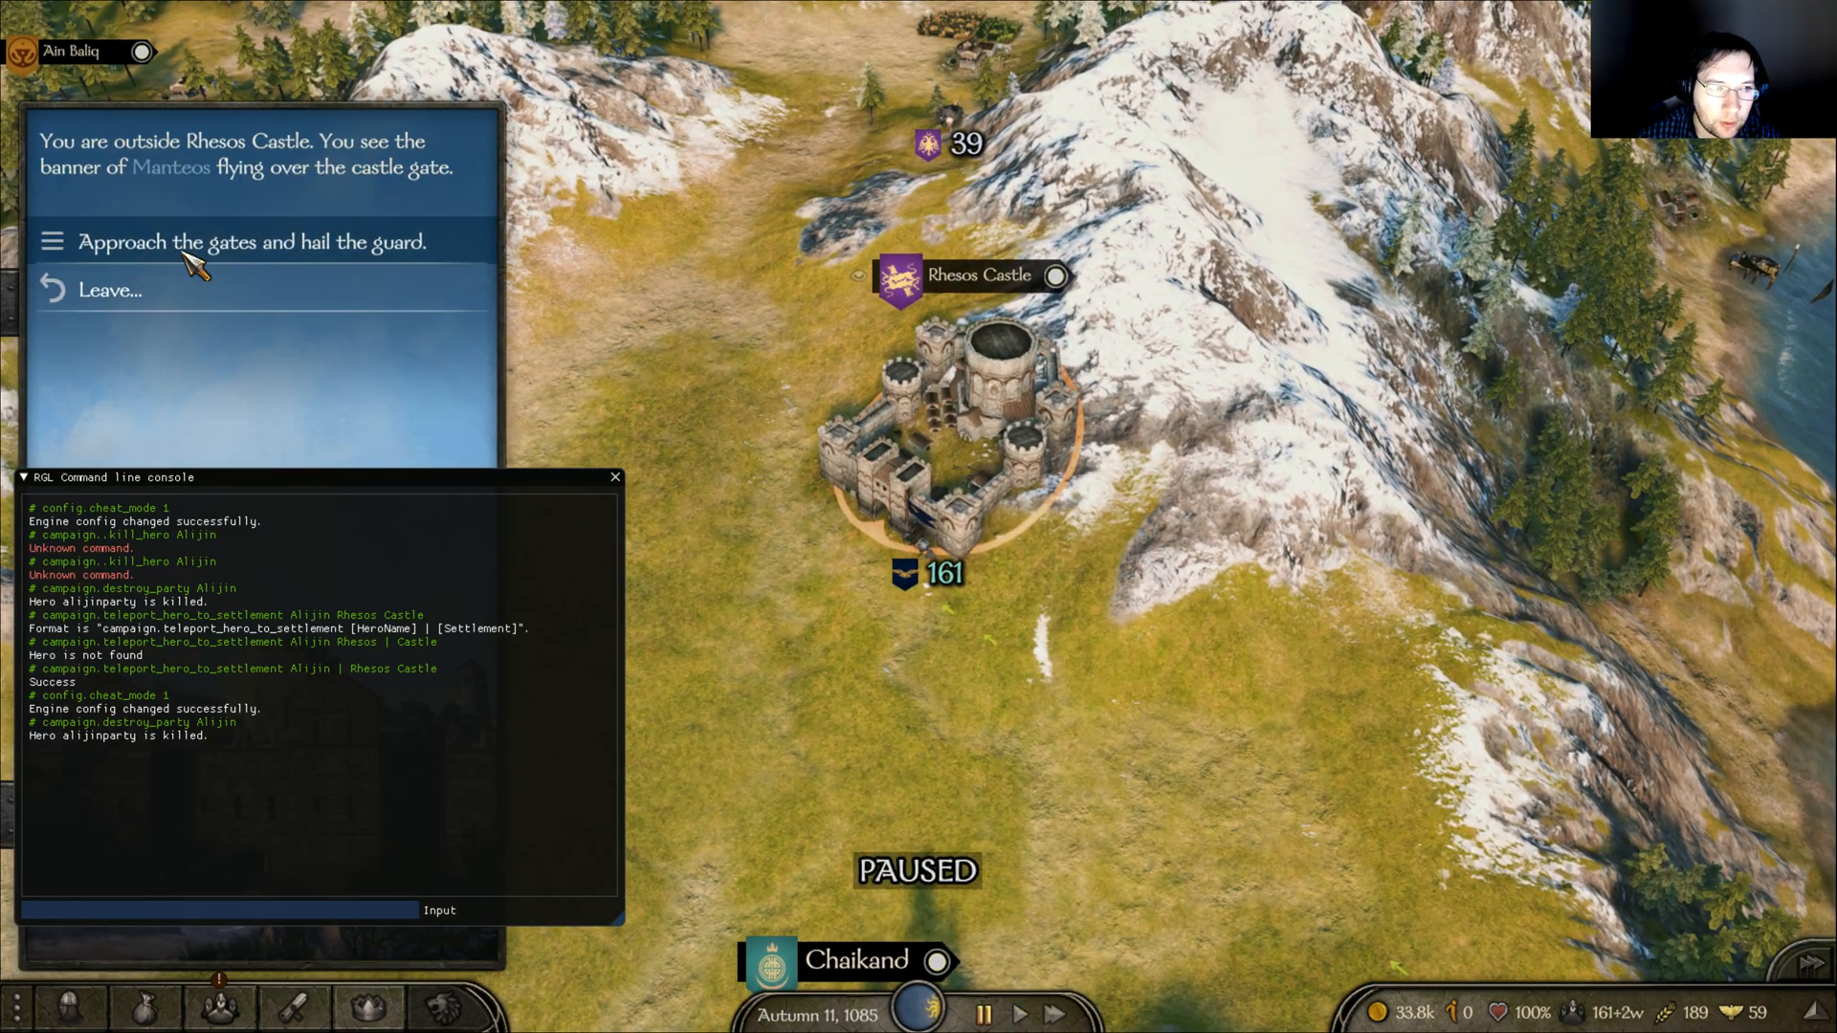
Hail the guard and continue into Rhesos Castle, then return focus to the console.
click(246, 242)
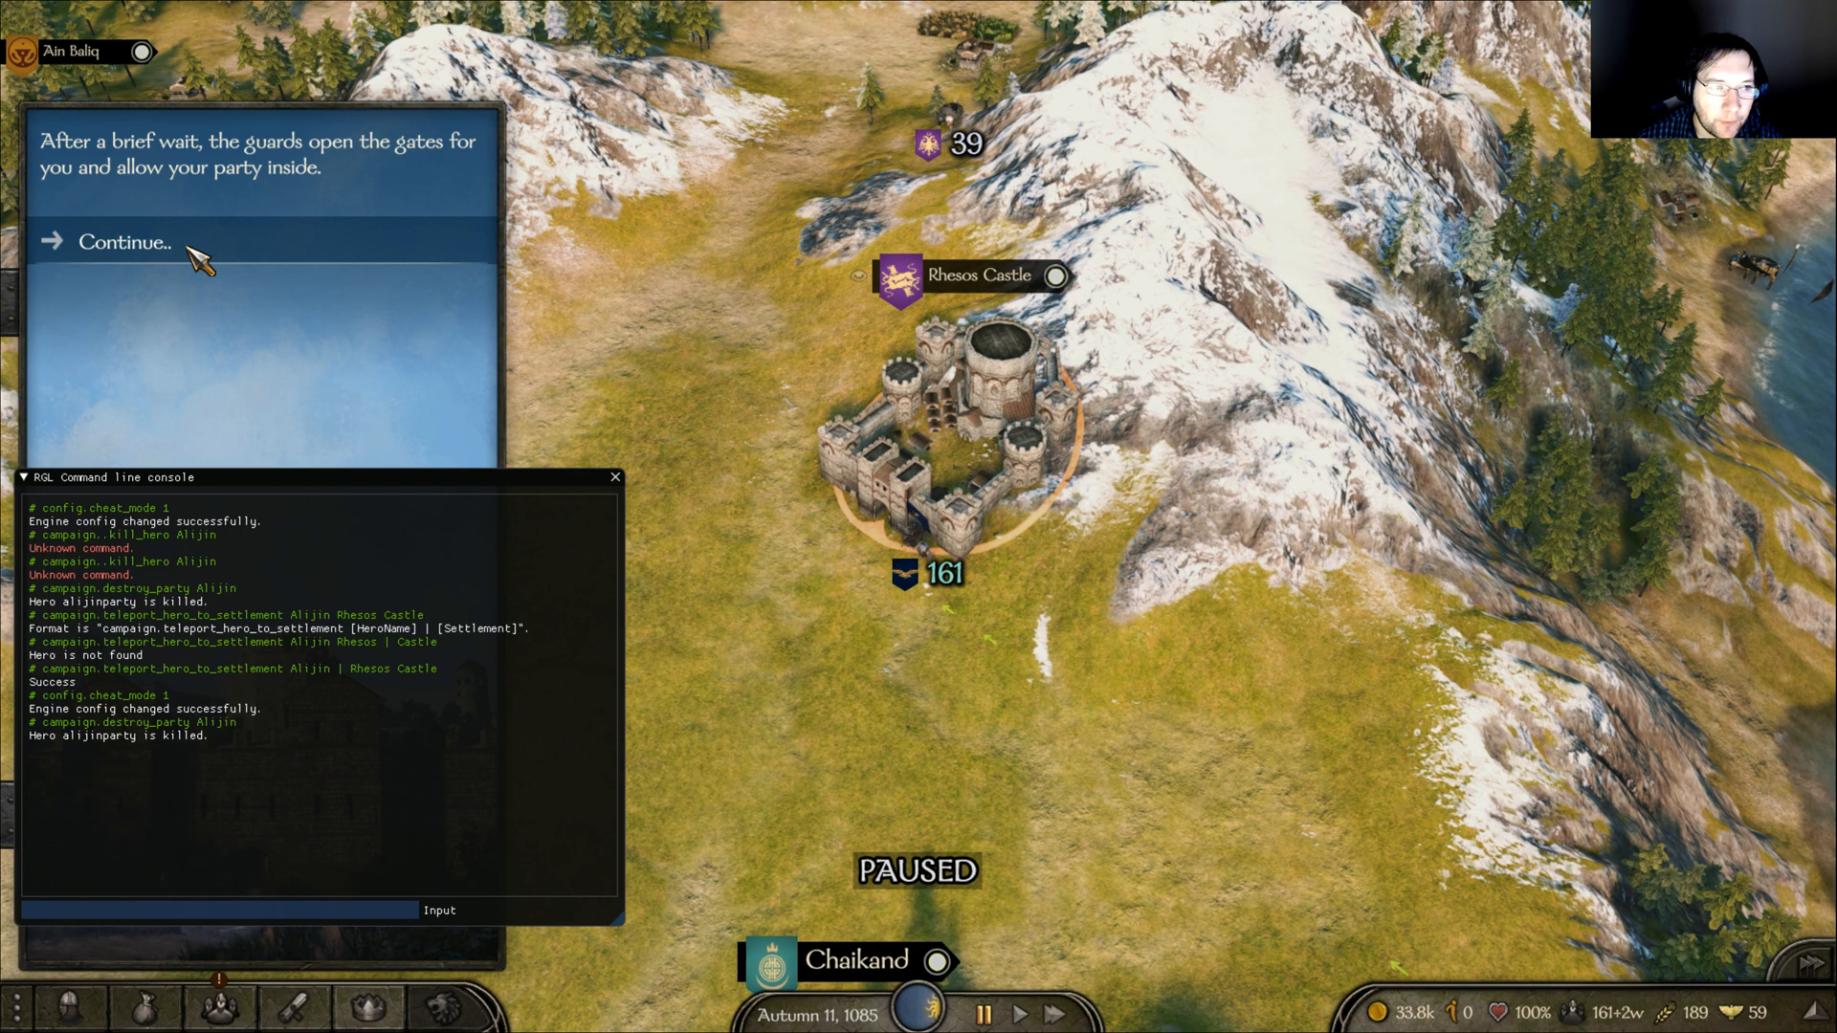
click(124, 242)
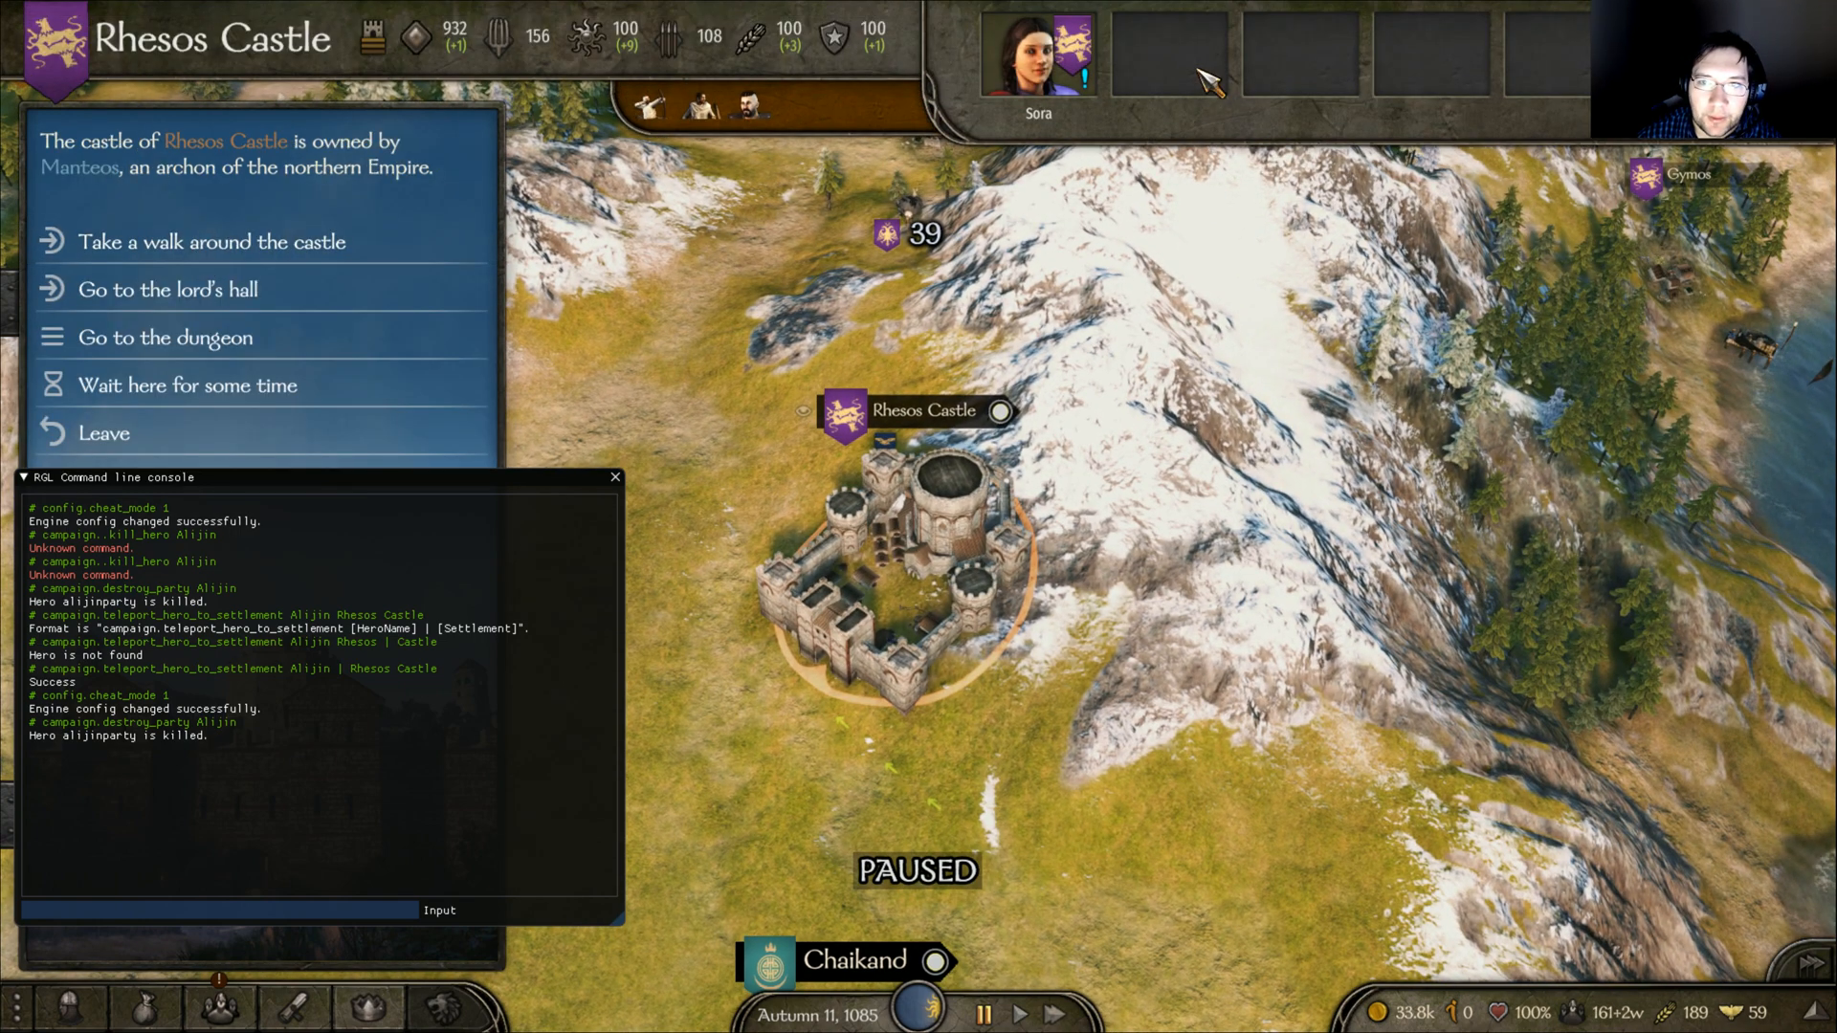
click(223, 910)
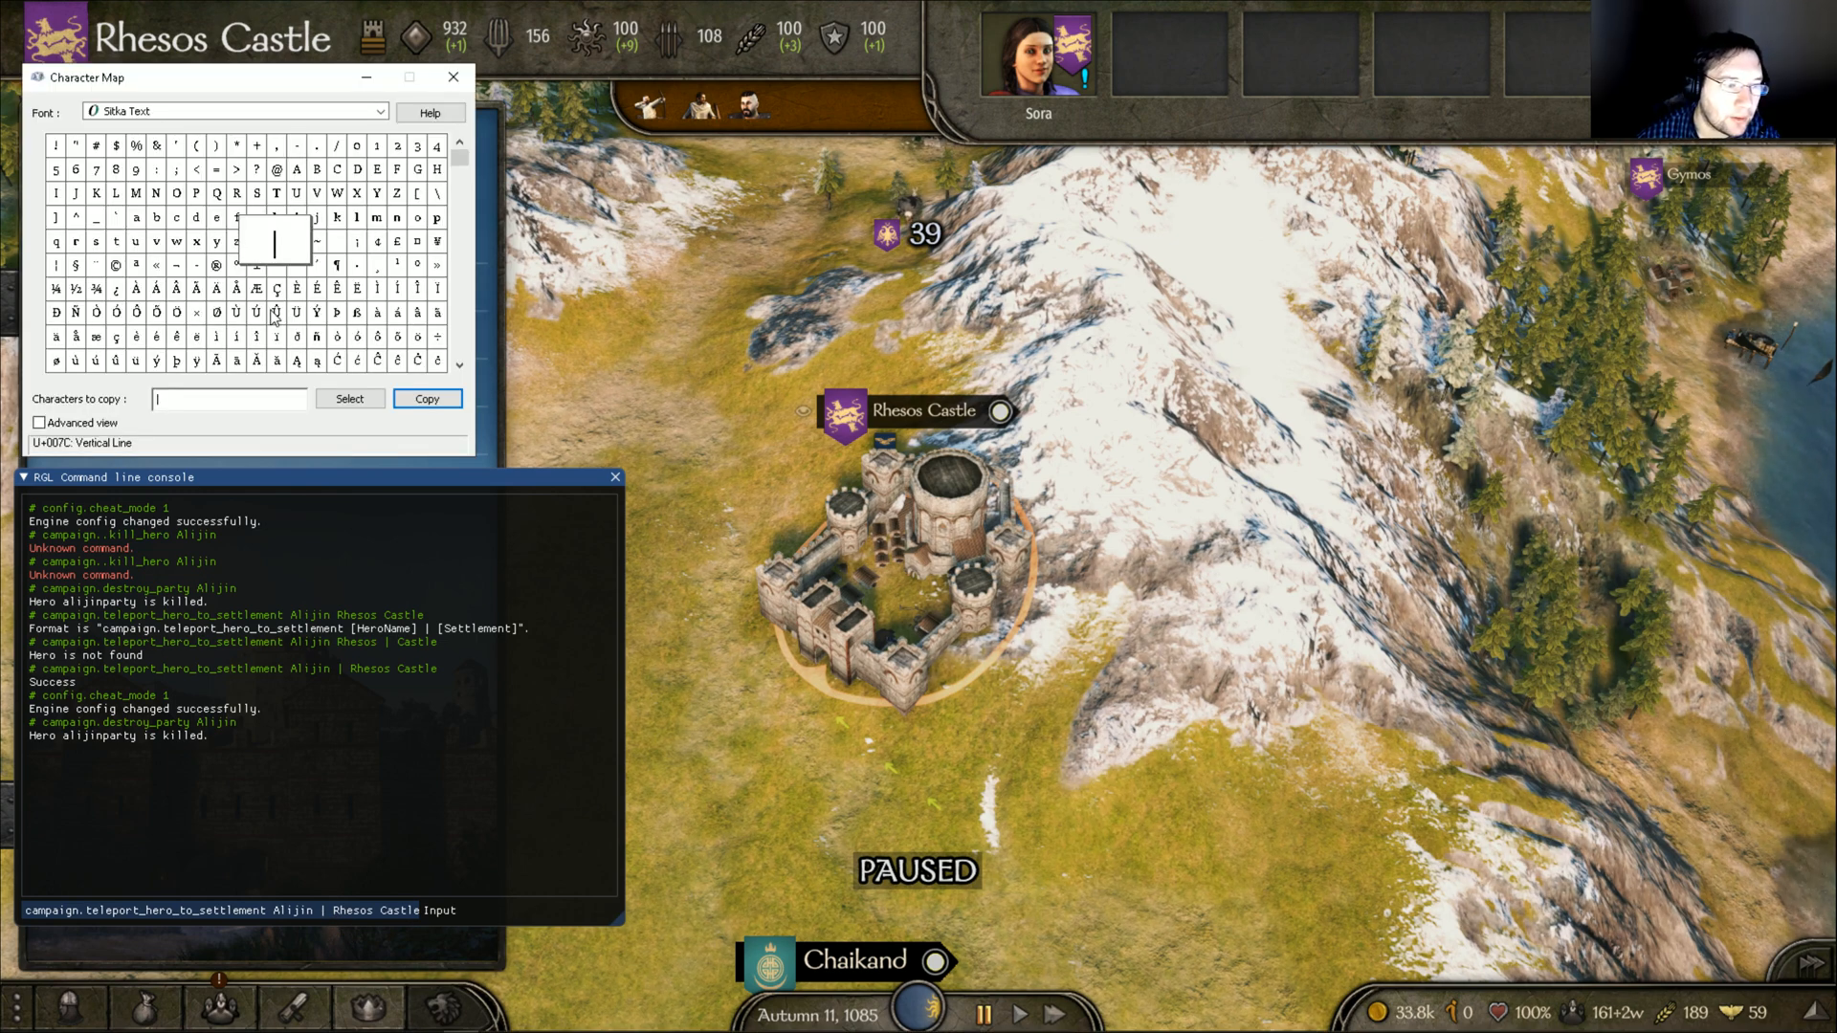
mouse_move(475, 658)
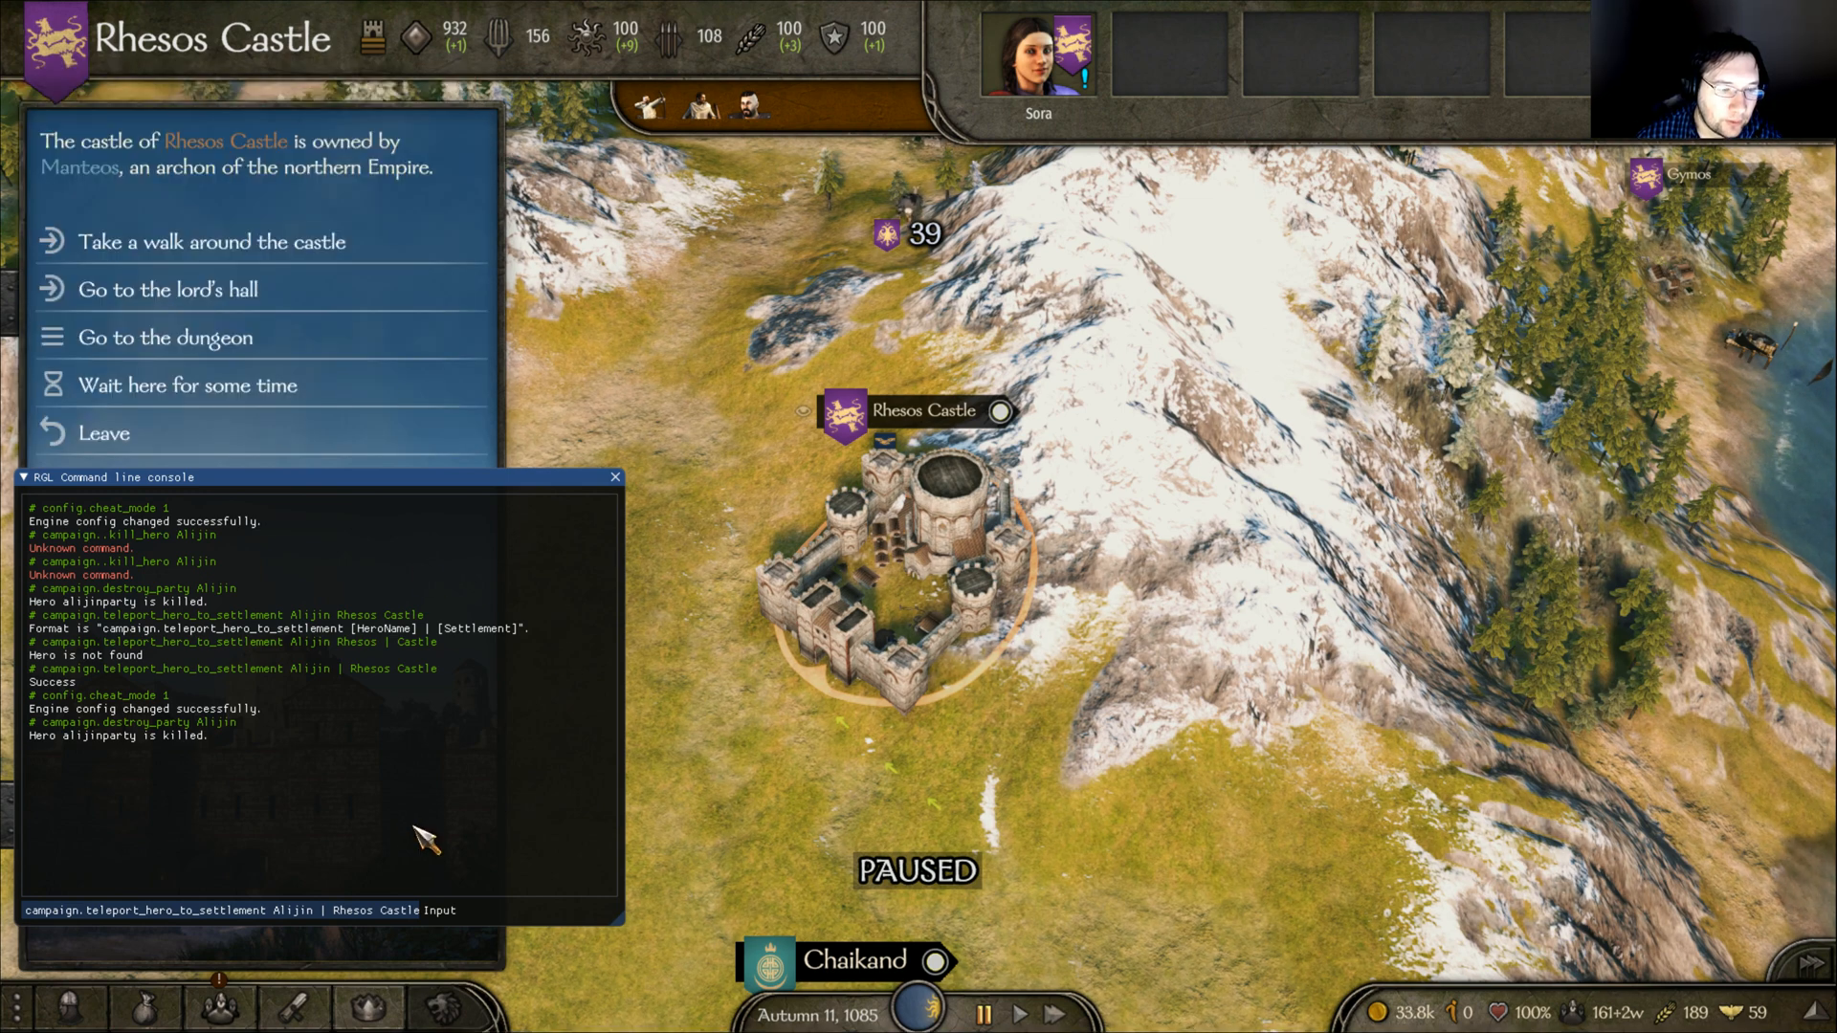
mouse_move(591, 941)
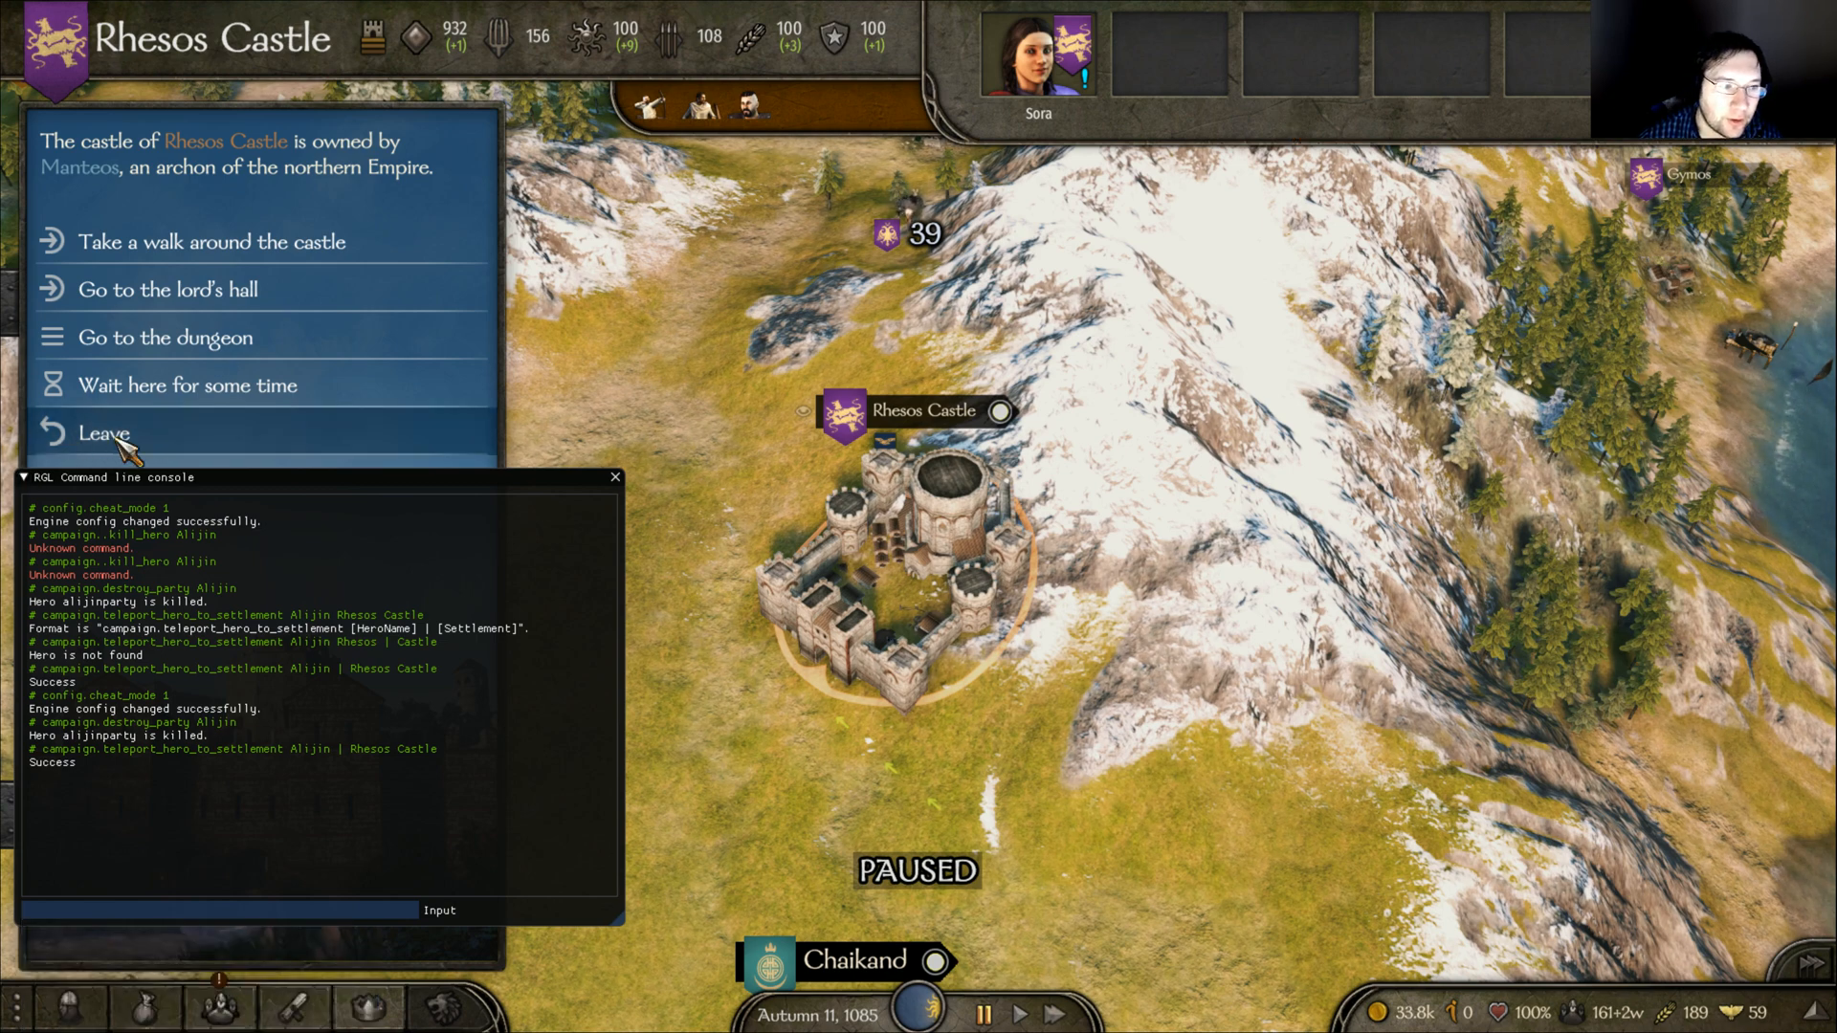
Leave and re-enter Rhesos Castle so Alijin shows beside Sora, then recall console history.
click(104, 432)
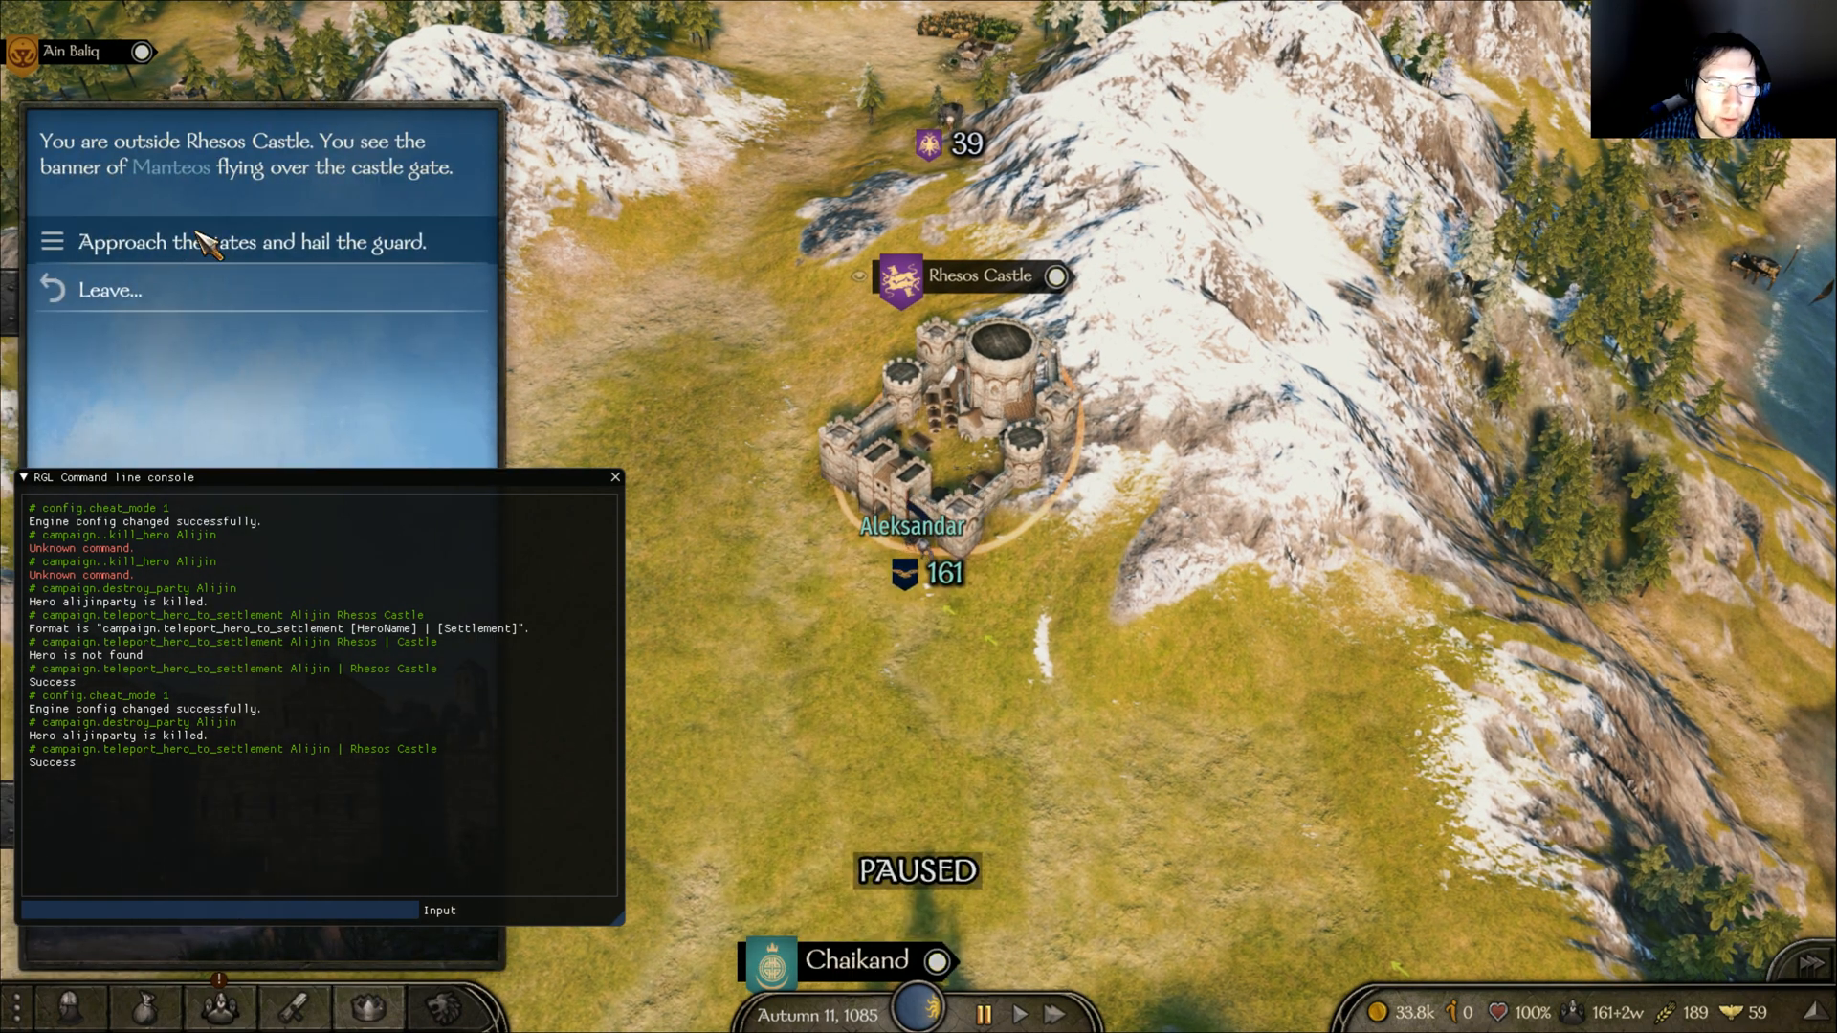
click(261, 241)
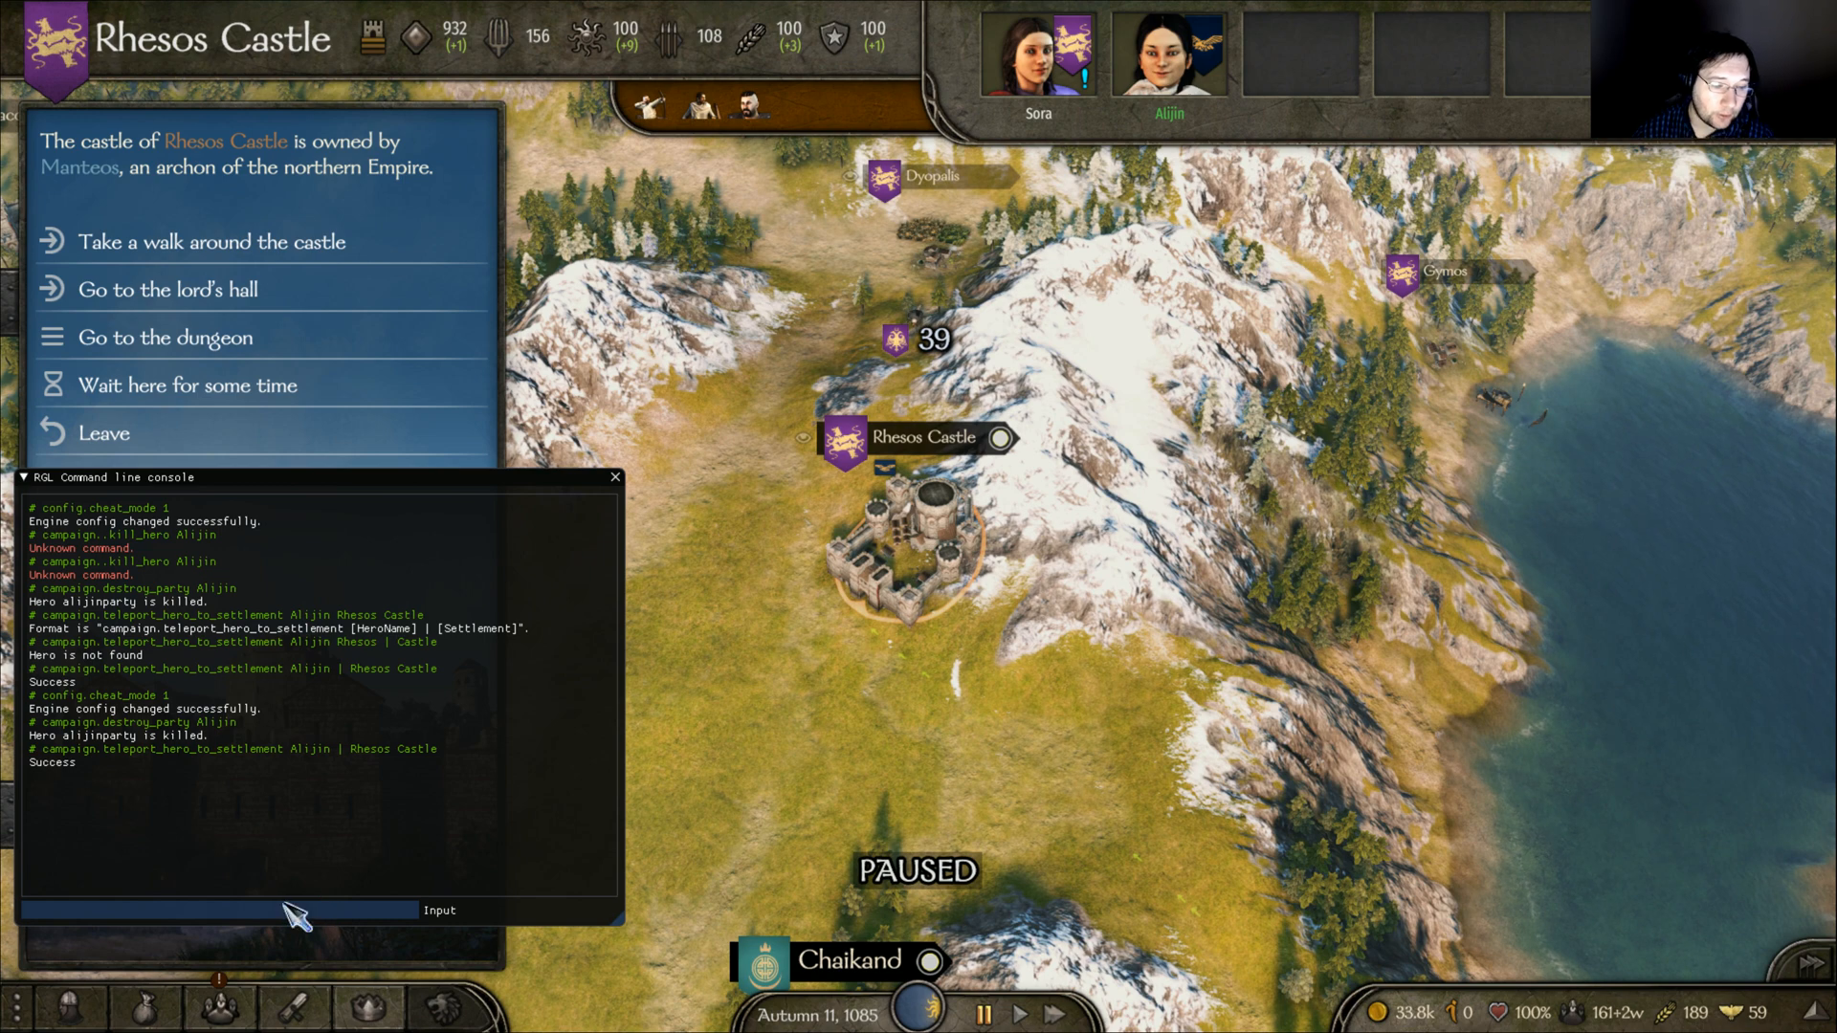
click(223, 910)
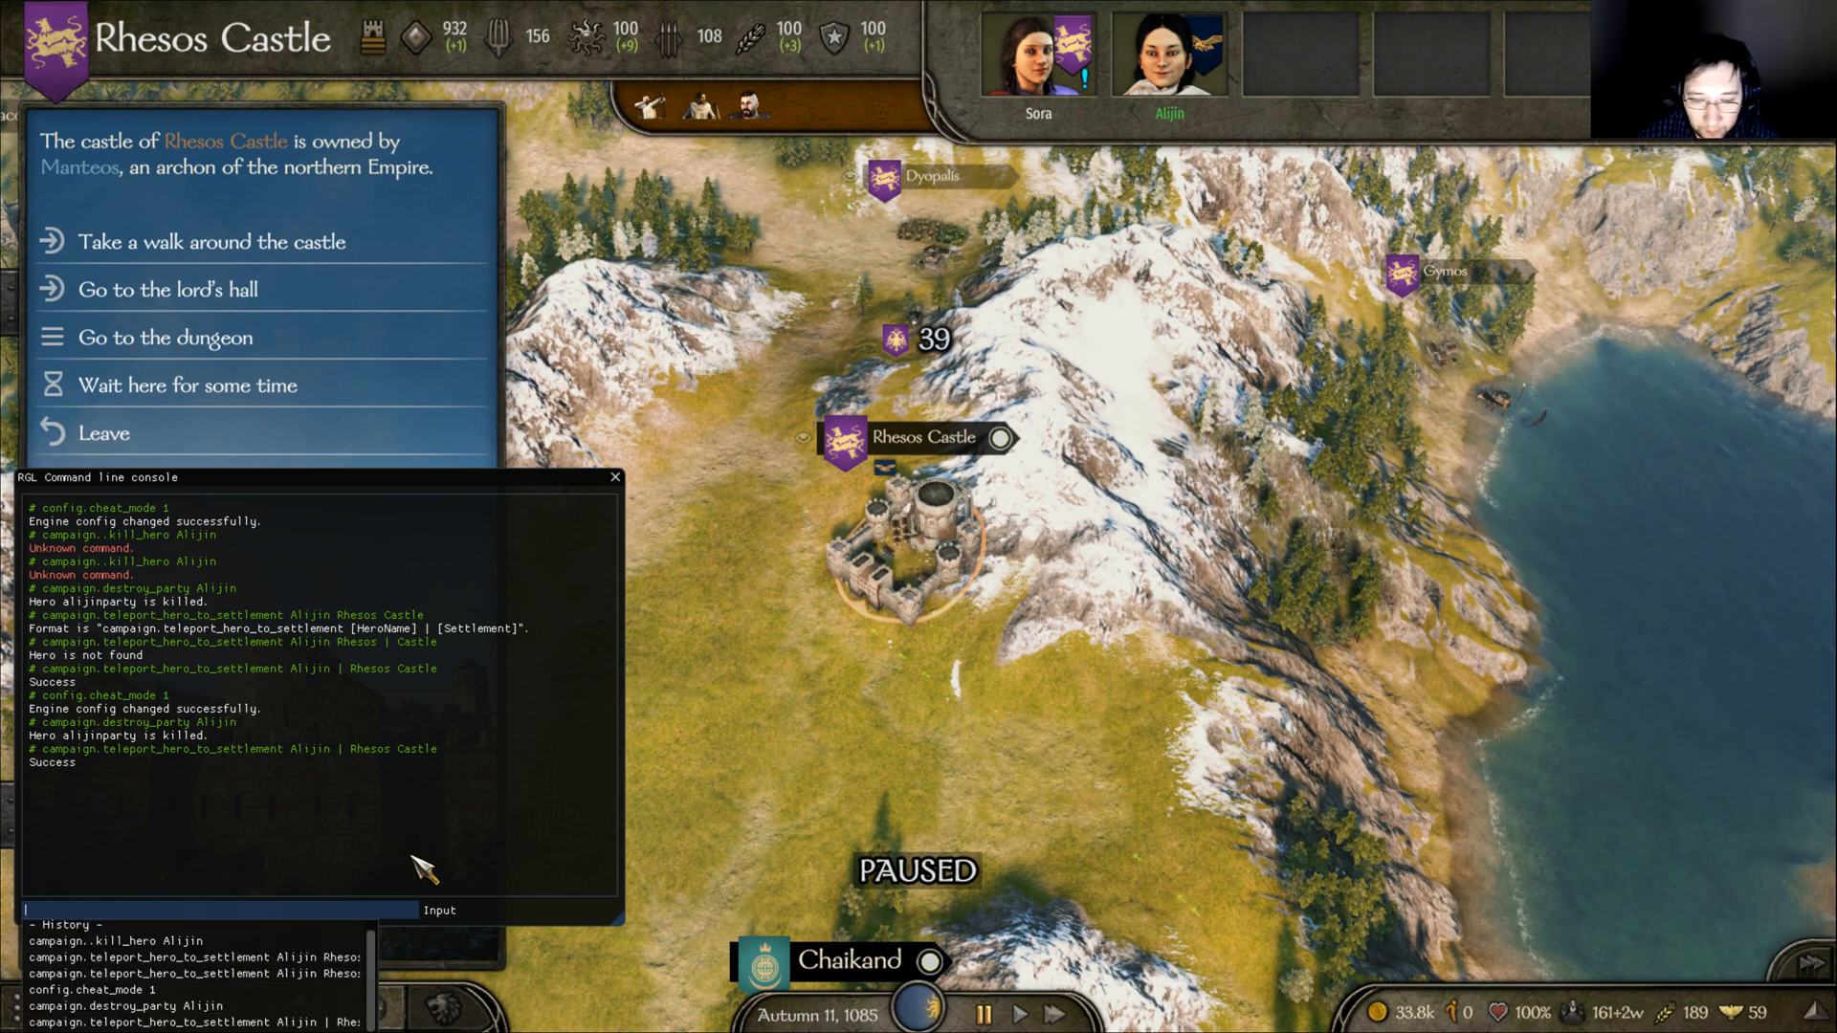